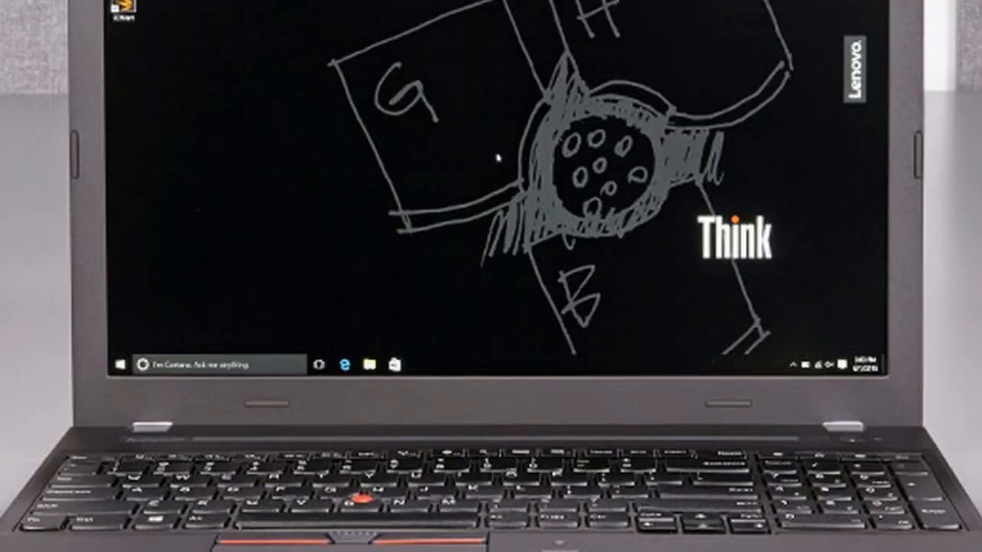
# Bring up the Windows 10 Start menu with its app list and live tiles
pyautogui.click(120, 363)
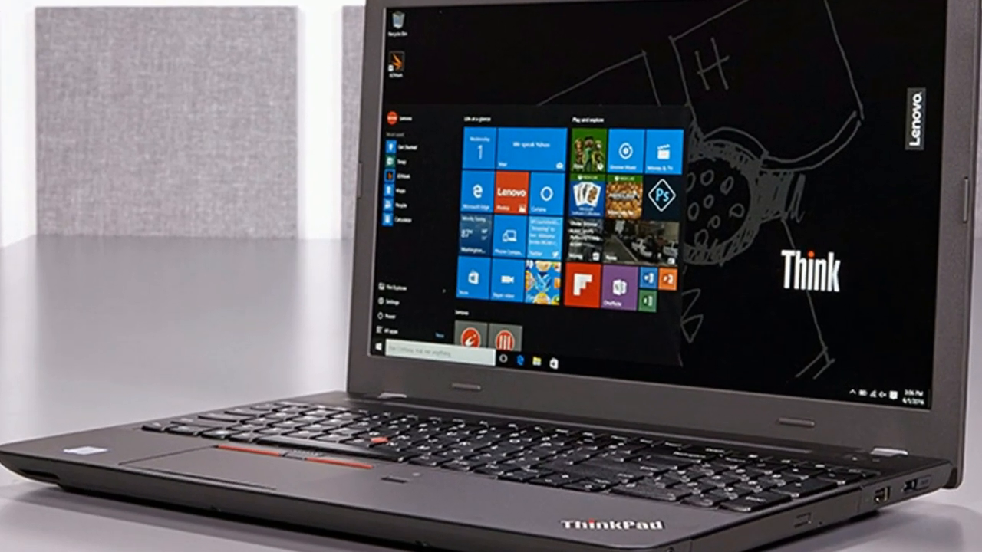